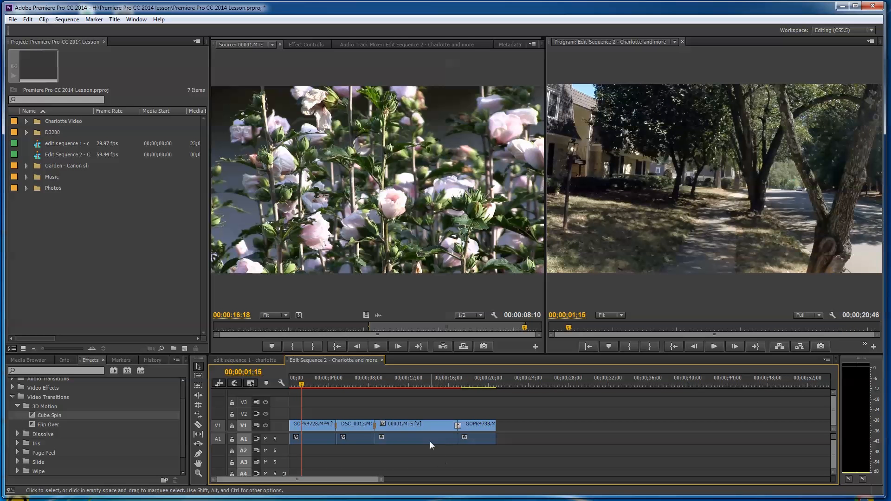
pyautogui.moveTo(386, 458)
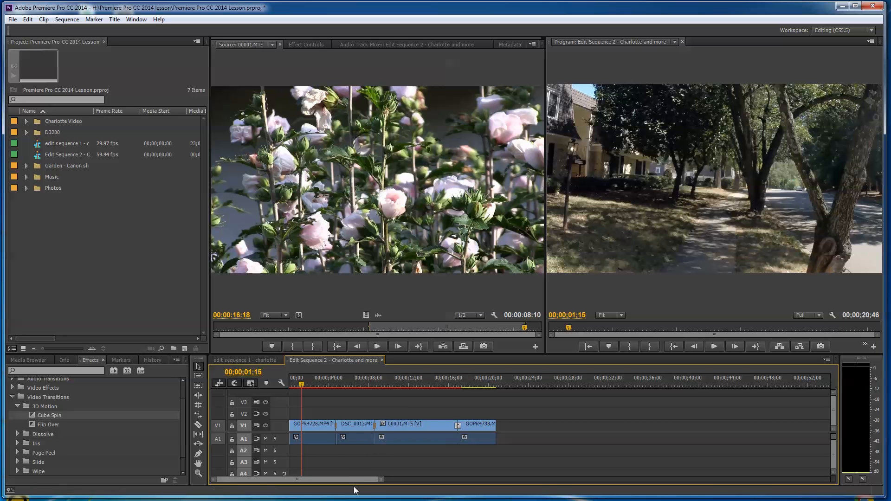
pyautogui.moveTo(332, 433)
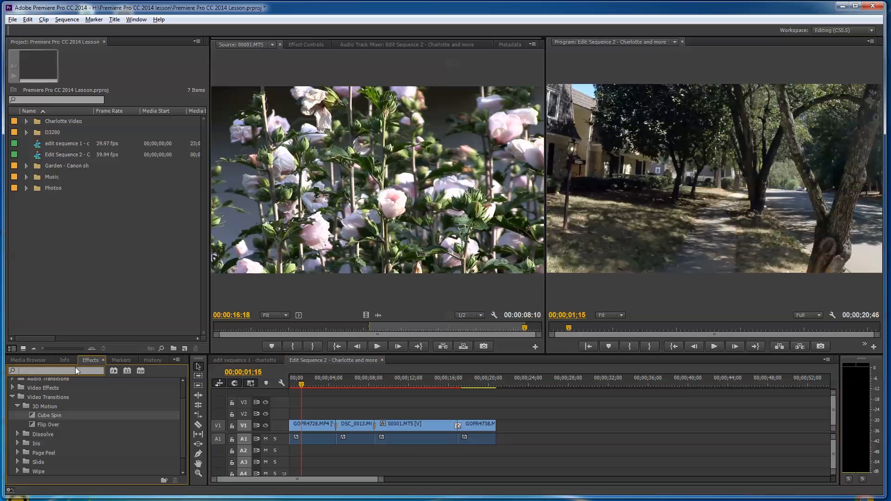
# Step: Filter the Effects panel by 'bright' and target the first timeline clip GOPR4728 for Brightness & Contrast
pyautogui.click(27, 361)
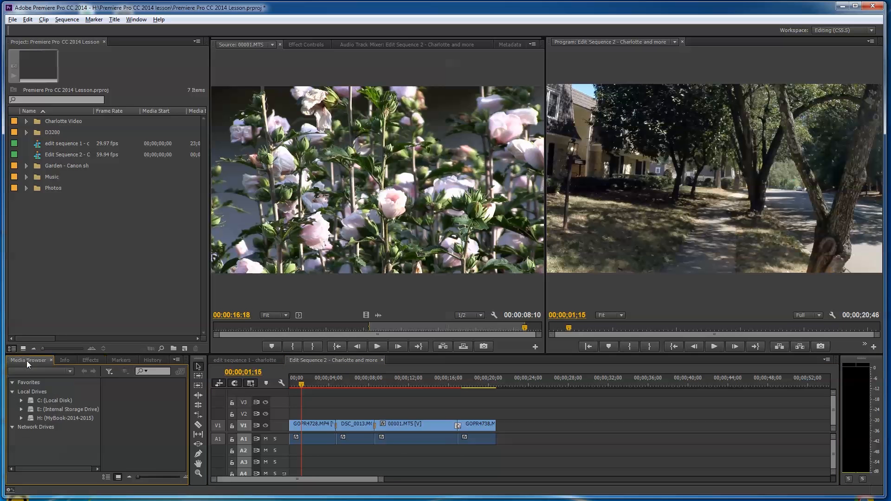
pyautogui.click(90, 359)
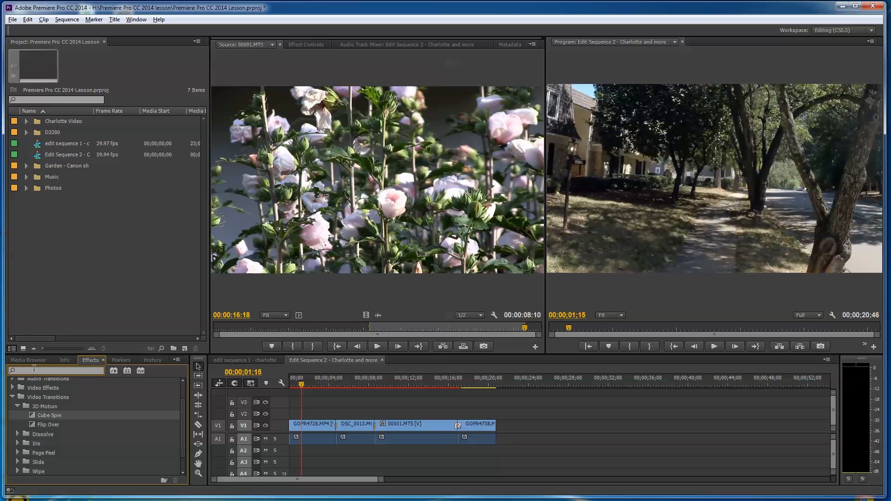
pyautogui.write('bright')
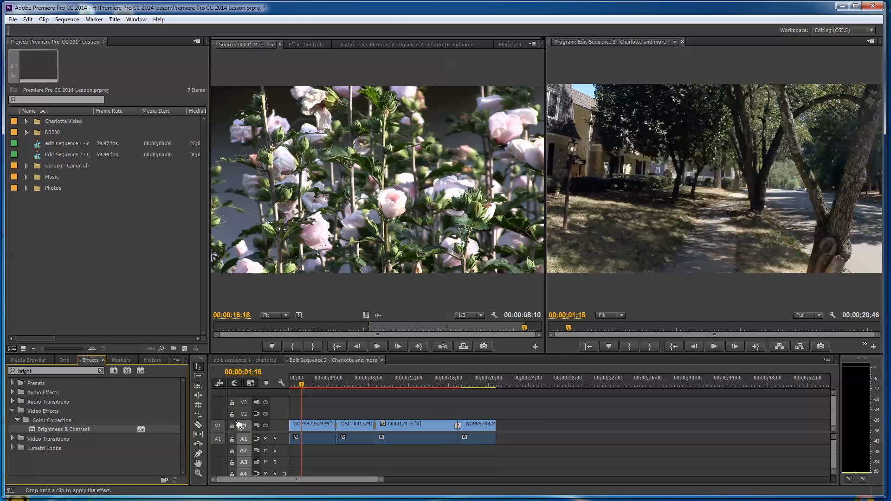
pyautogui.click(312, 425)
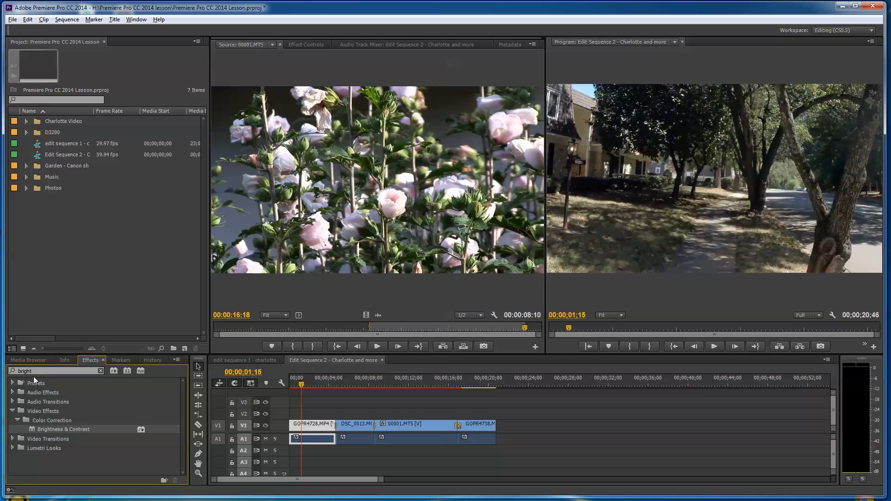
pyautogui.tripleClick(54, 370)
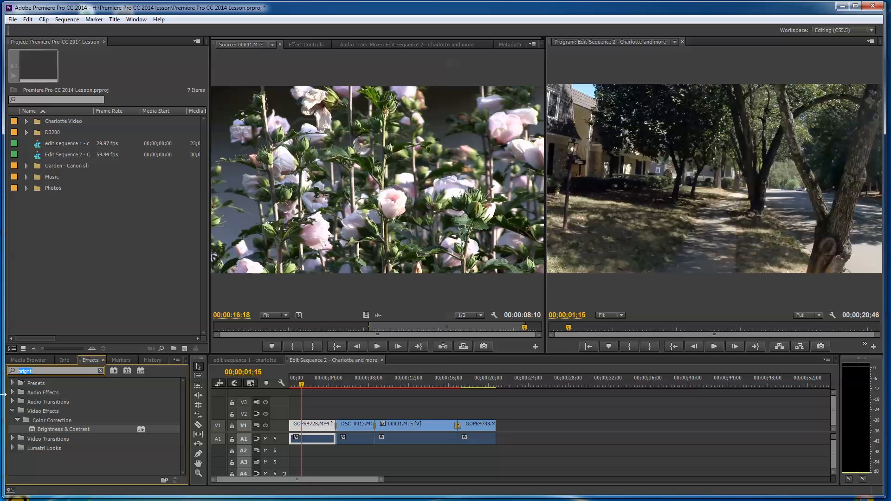
pyautogui.moveTo(35, 430)
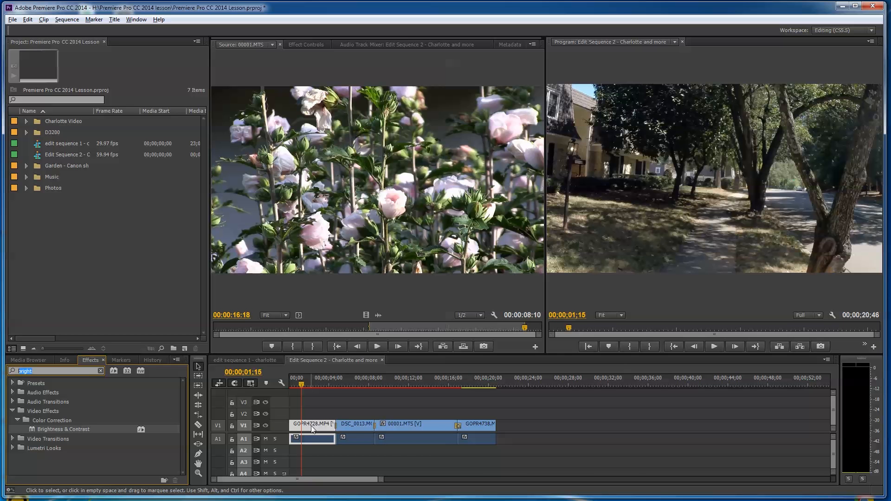
pyautogui.moveTo(643, 203)
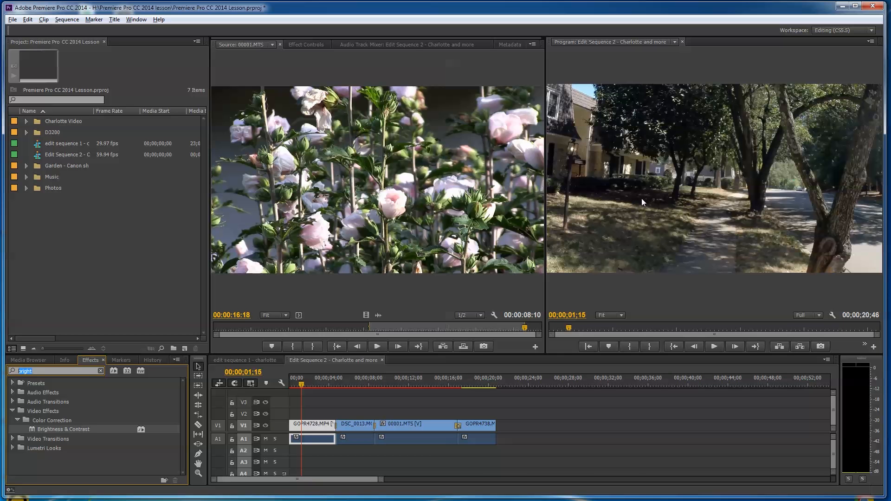
pyautogui.moveTo(35, 454)
pyautogui.write('fast')
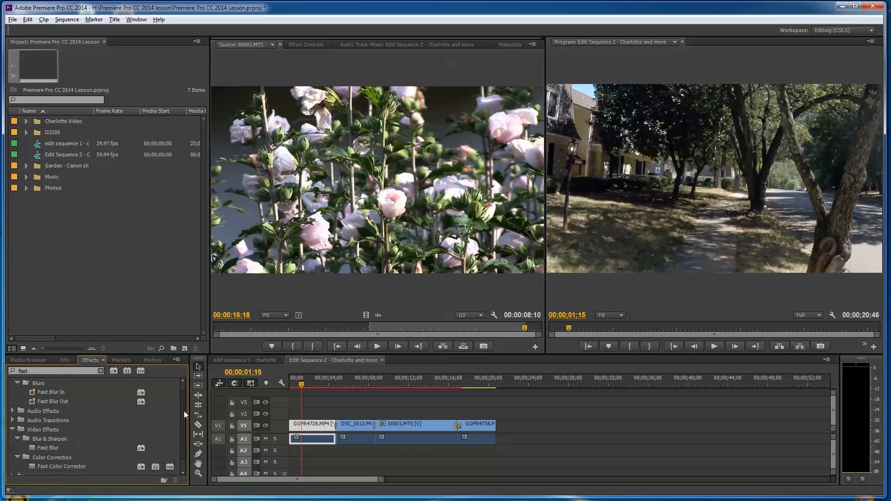
# Step: Scroll the Effects list to reach Fast Color Corrector for the first clip
pyautogui.scroll(-3)
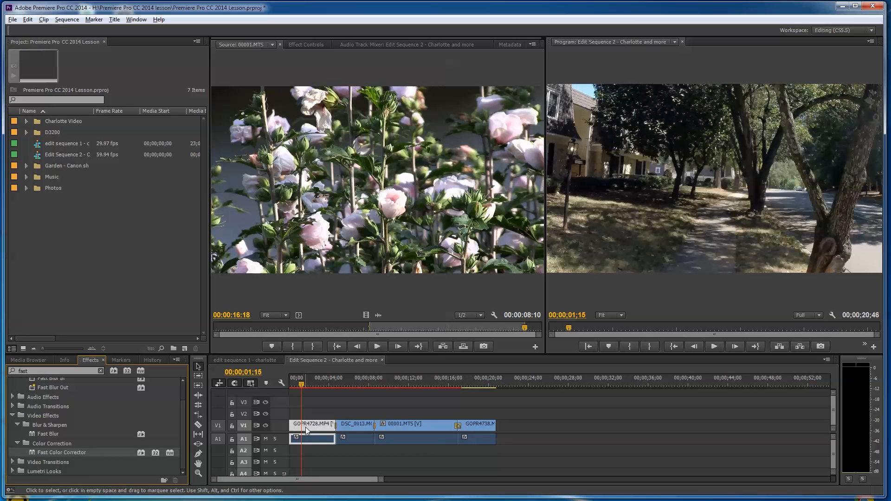
pyautogui.moveTo(398, 378)
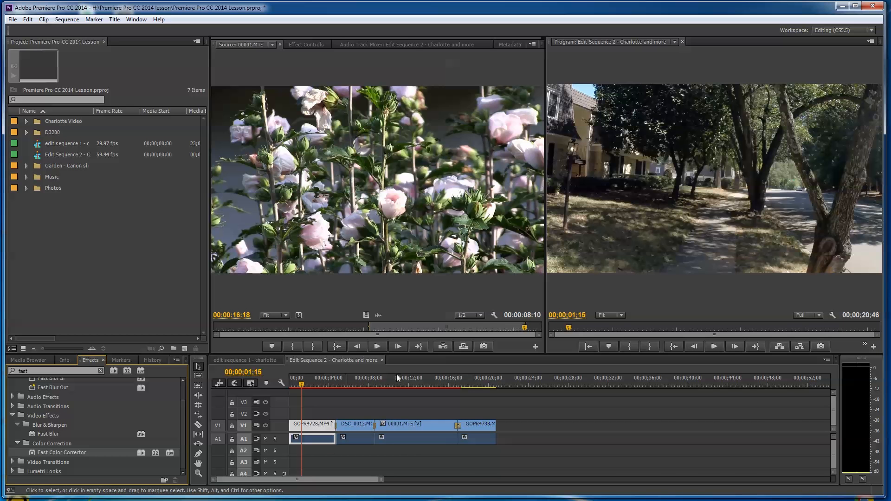
pyautogui.moveTo(578, 164)
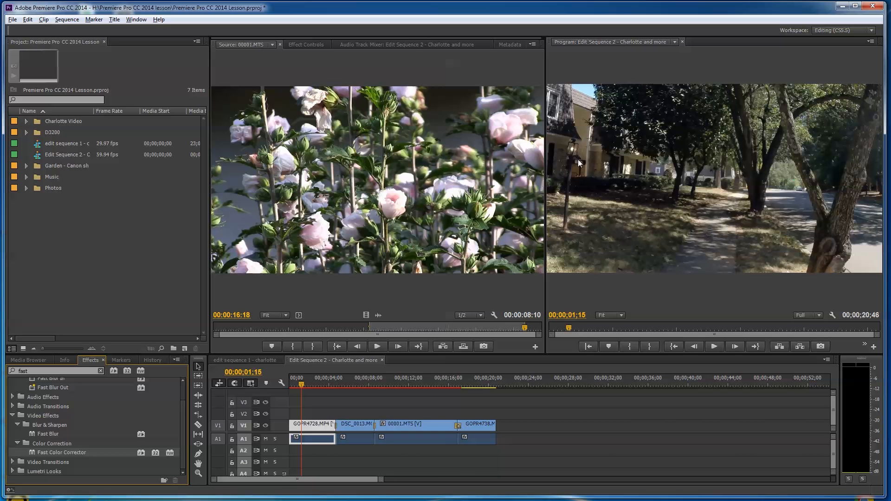
pyautogui.moveTo(621, 171)
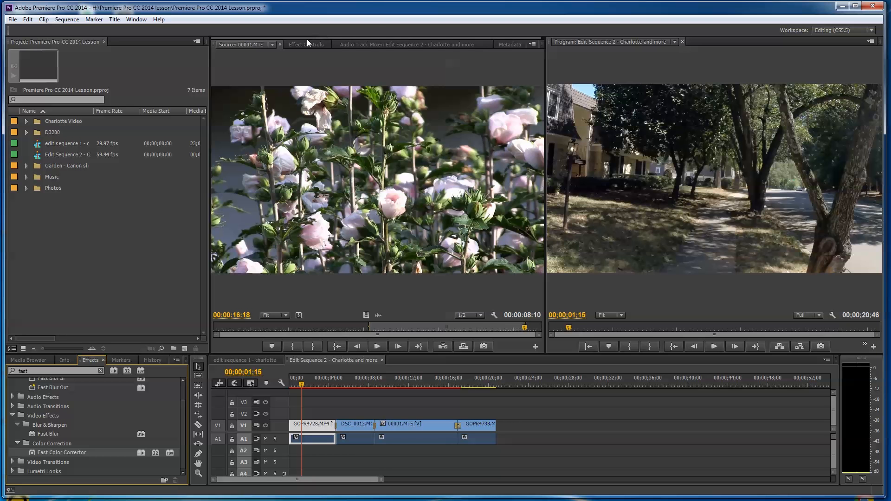
# Step: In Effect Controls, reveal Brightness and Contrast sliders and set them to 16.9 and 21.6
pyautogui.click(307, 45)
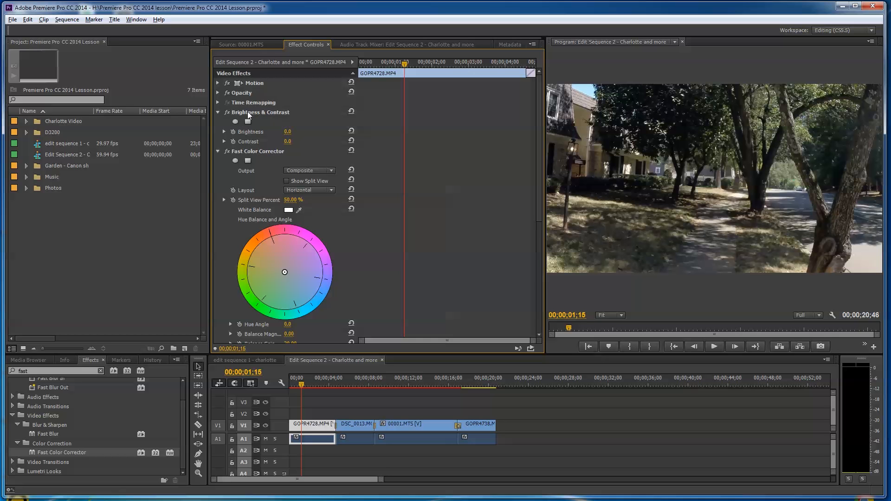
pyautogui.click(225, 131)
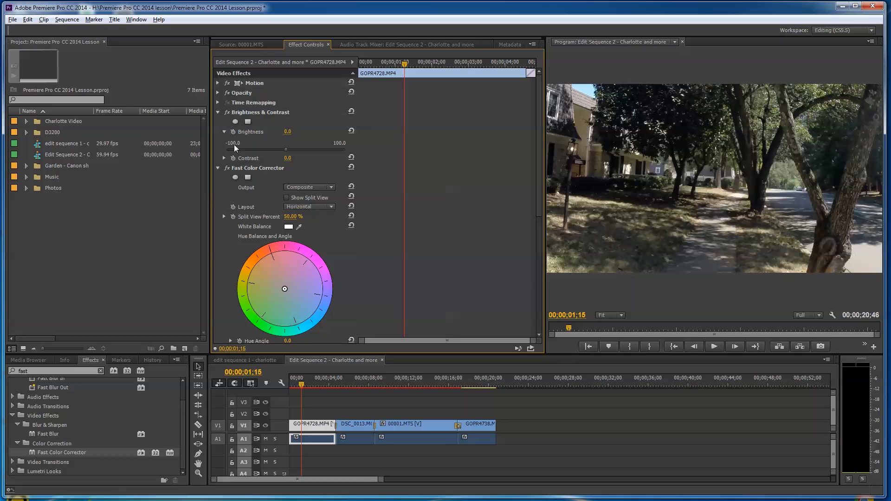
pyautogui.click(225, 158)
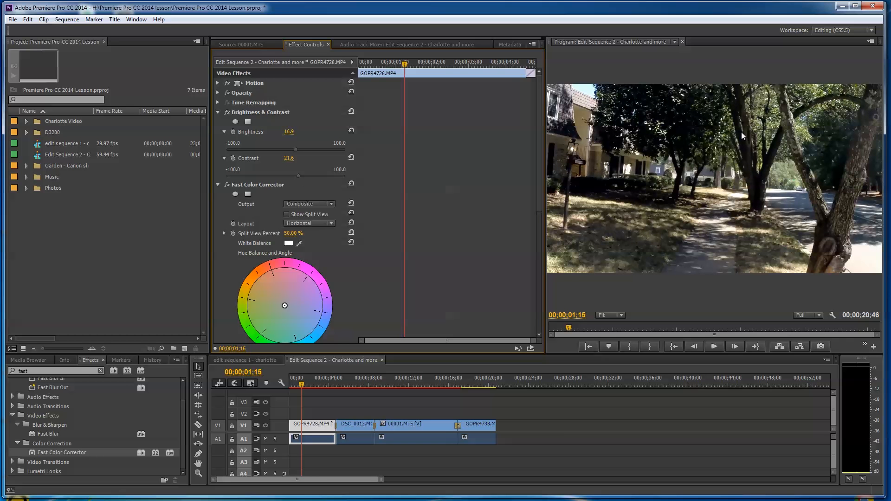
pyautogui.scroll(-3)
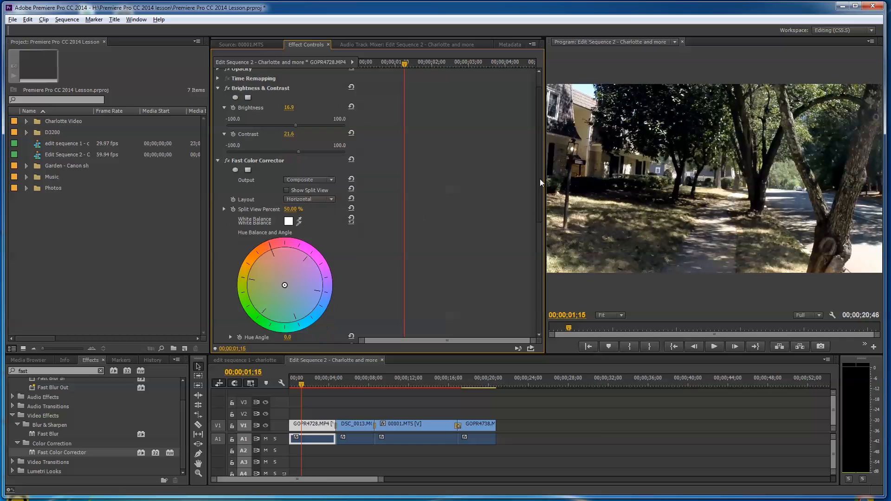
pyautogui.scroll(-3)
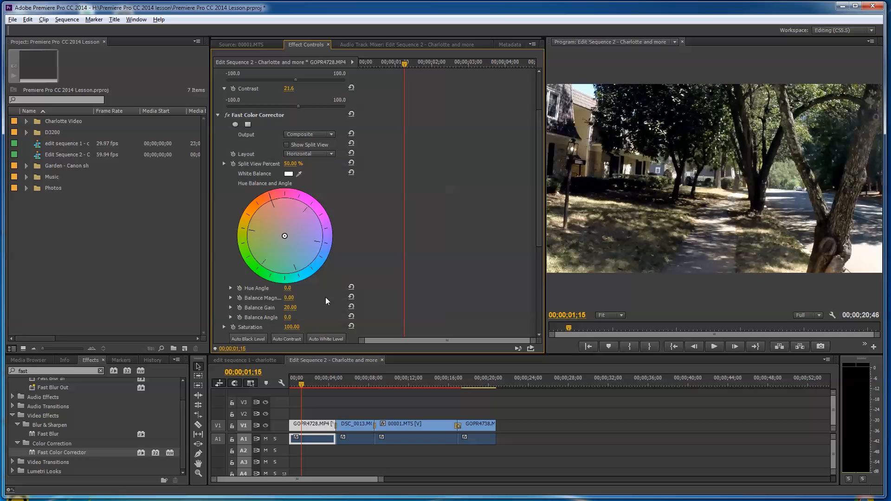
pyautogui.moveTo(225, 329)
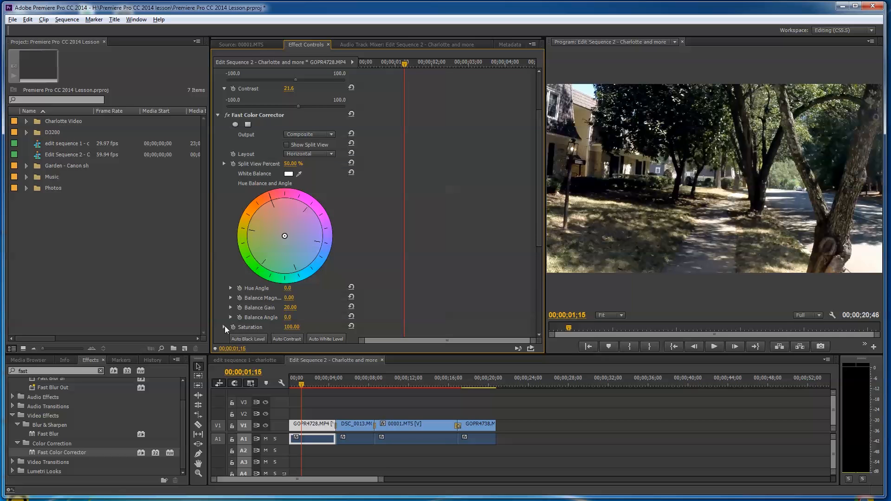
# Step: Raise Fast Color Corrector's Saturation on GOPR4728.MP4 to 172
pyautogui.click(227, 327)
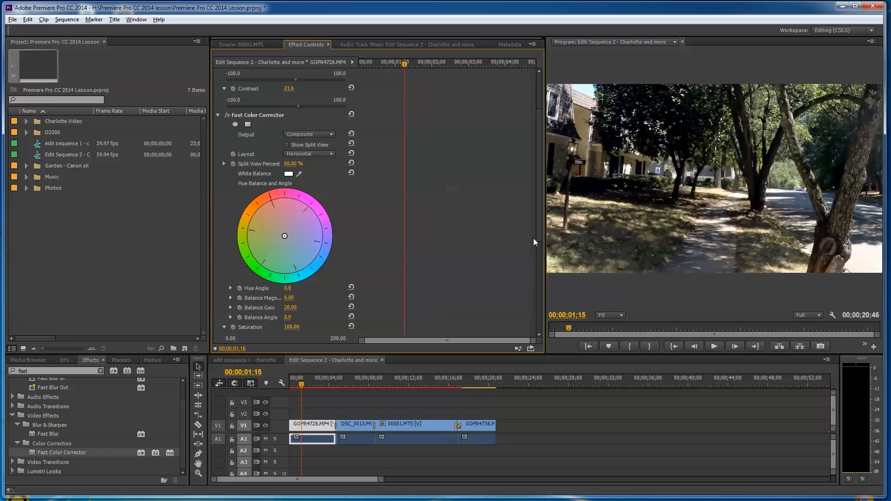
pyautogui.scroll(-3)
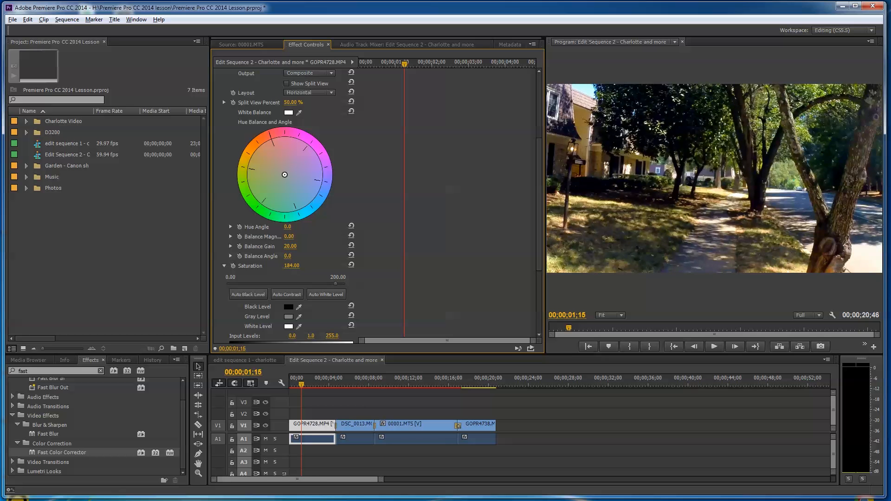
pyautogui.moveTo(292, 266); pyautogui.dragTo(287, 266)
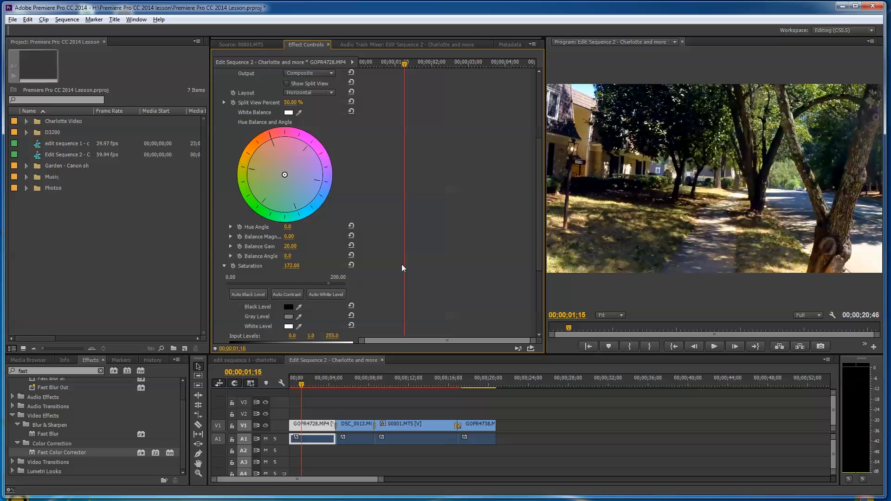
pyautogui.moveTo(605, 172)
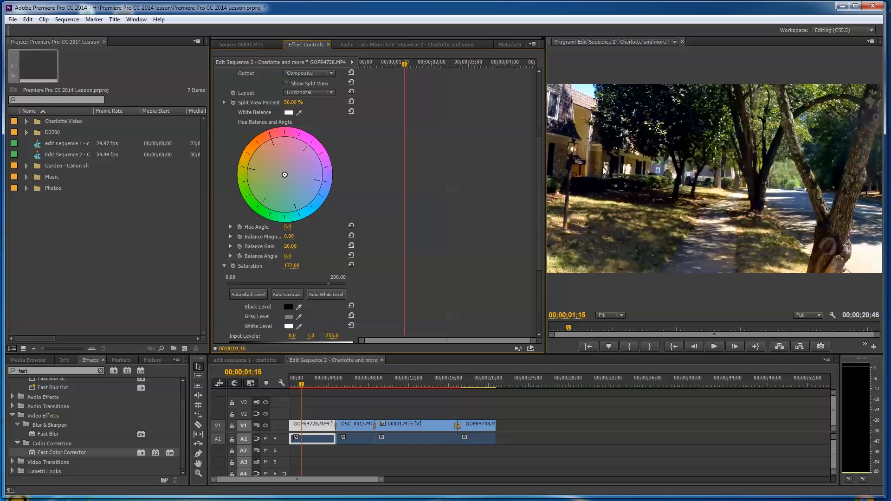
pyautogui.moveTo(599, 209)
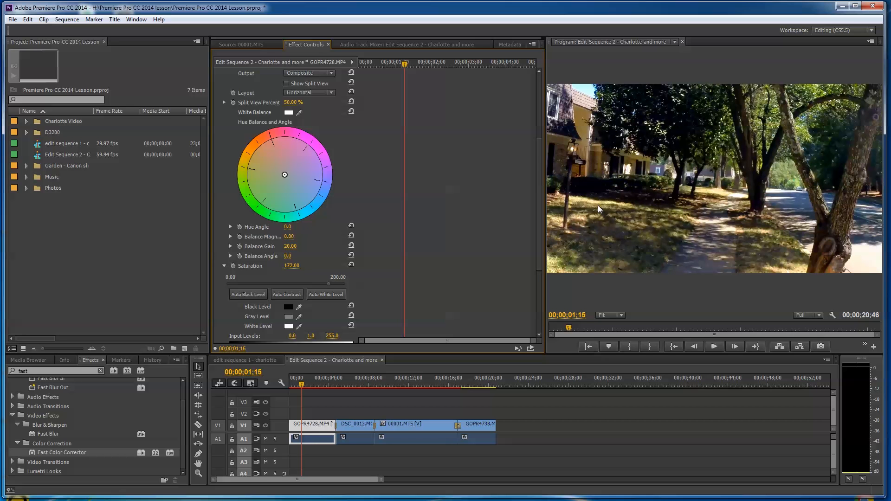
pyautogui.moveTo(513, 260)
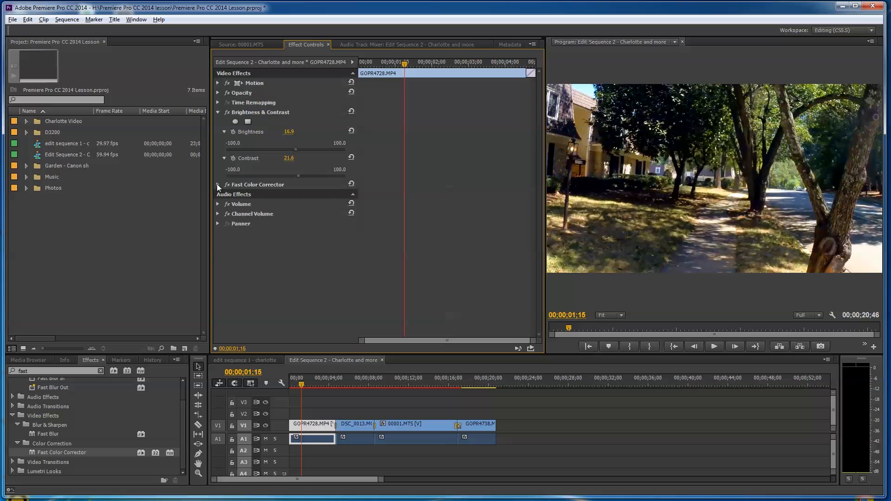
# Step: Collapse the Fast Color Corrector and Brightness & Contrast sections in Effect Controls
pyautogui.click(218, 184)
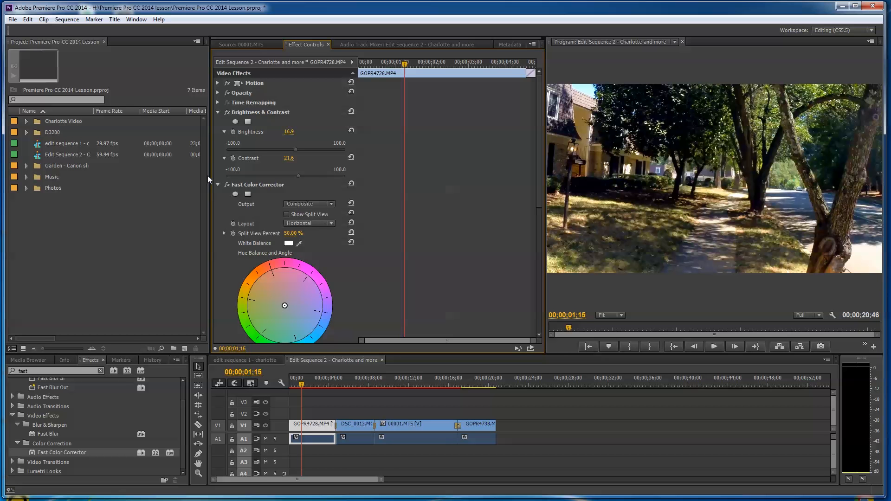
pyautogui.click(217, 184)
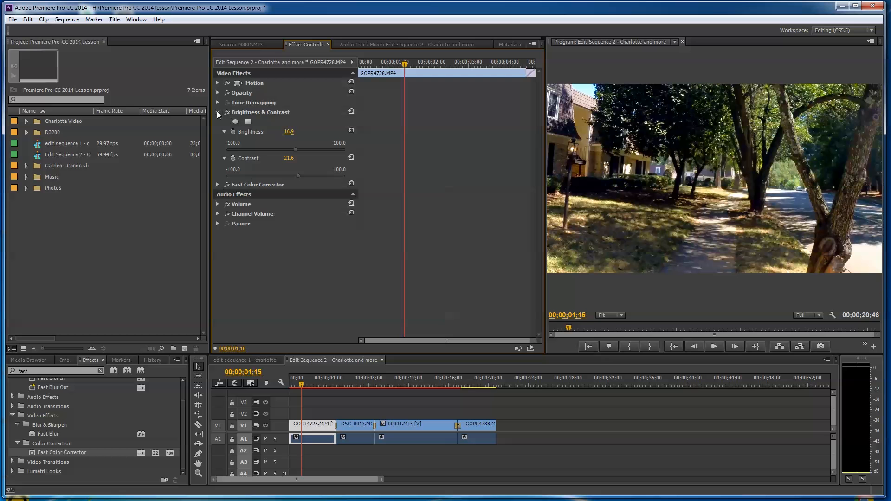
pyautogui.click(219, 113)
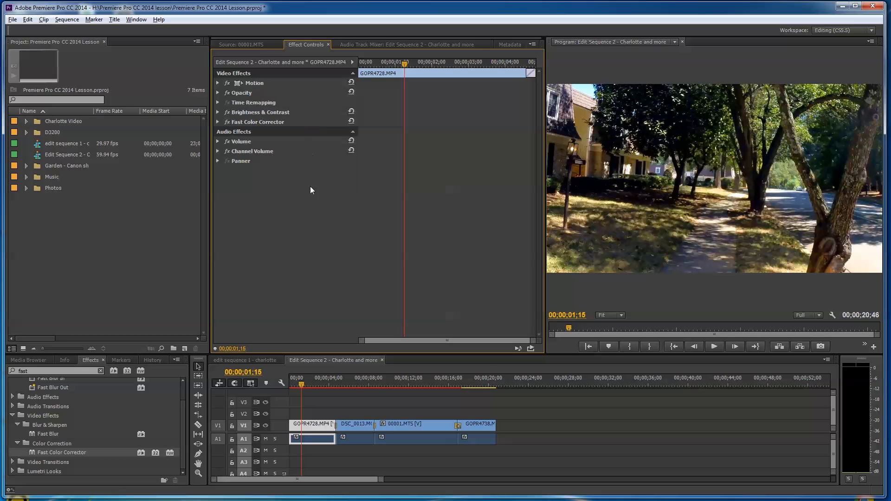
pyautogui.moveTo(252, 124)
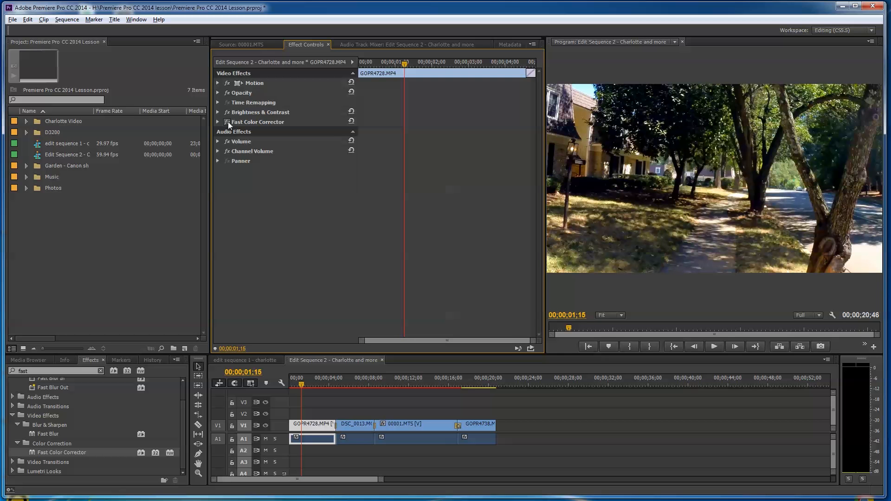
pyautogui.moveTo(305, 387)
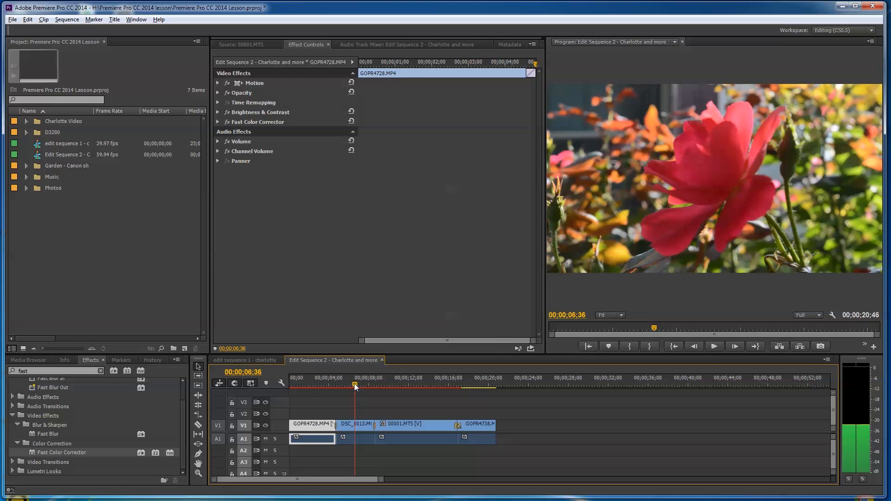
pyautogui.moveTo(34, 456)
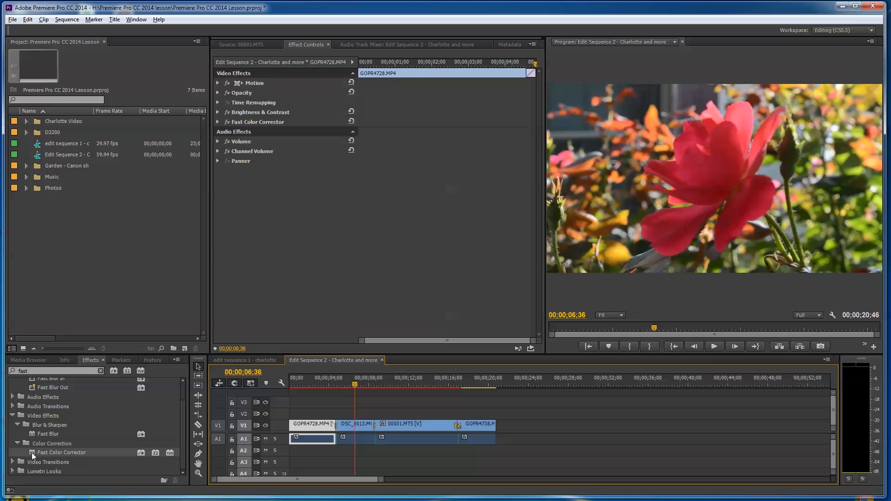
# Step: Pick up Fast Color Corrector to drag toward the 00001.MTS flowers clip
pyautogui.click(409, 392)
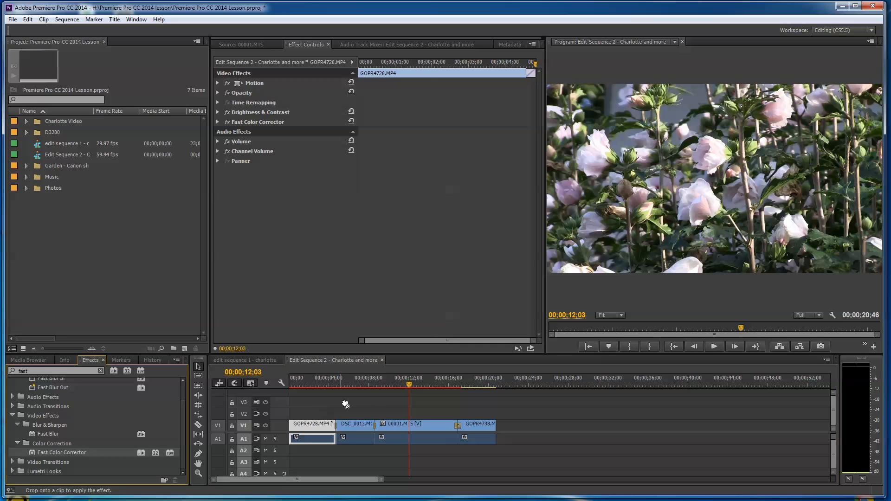
# Step: Drop Fast Color Corrector on 00001.MTS, set its Saturation to 181, and move to the car clip
pyautogui.click(415, 424)
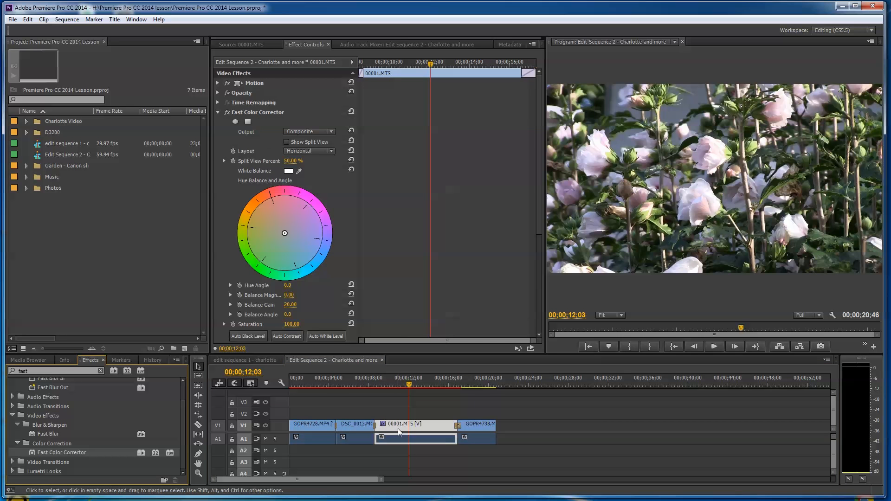
pyautogui.moveTo(431, 429)
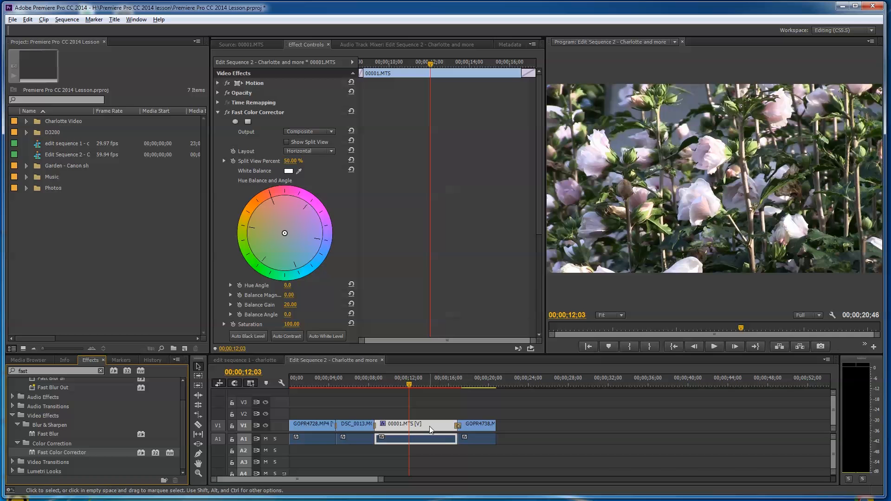
pyautogui.moveTo(287, 220)
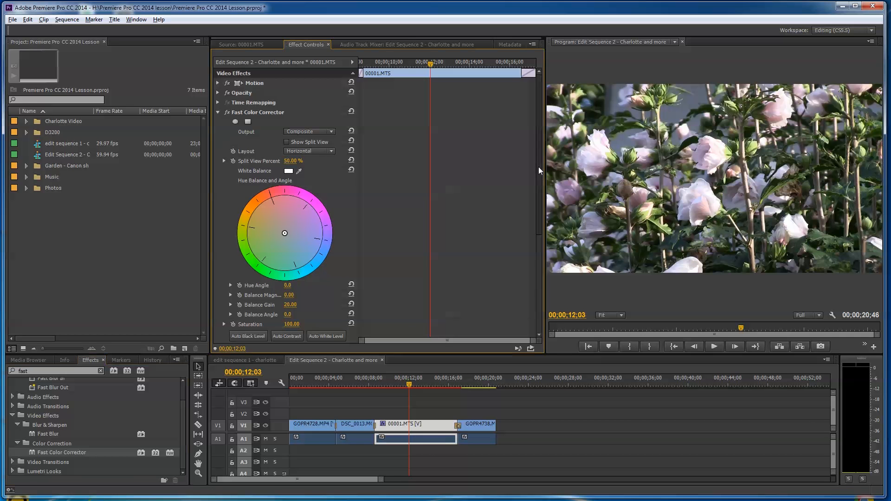
pyautogui.scroll(-3)
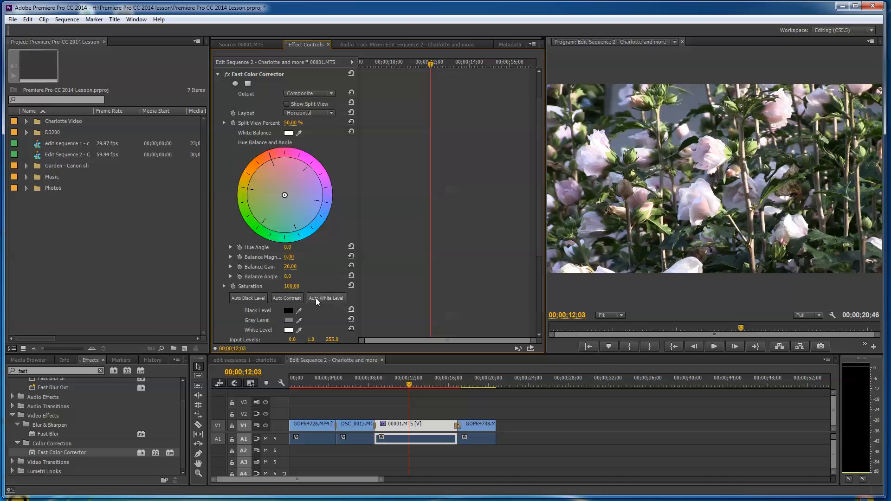
pyautogui.click(326, 298)
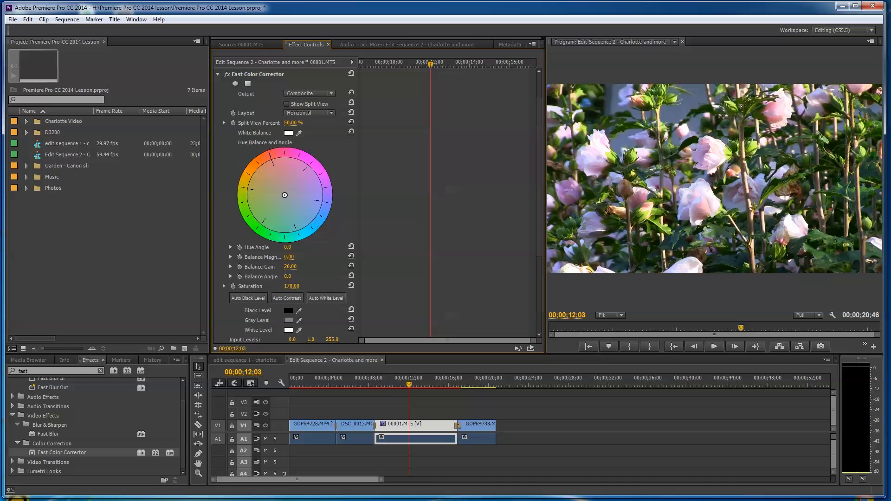
pyautogui.doubleClick(291, 286)
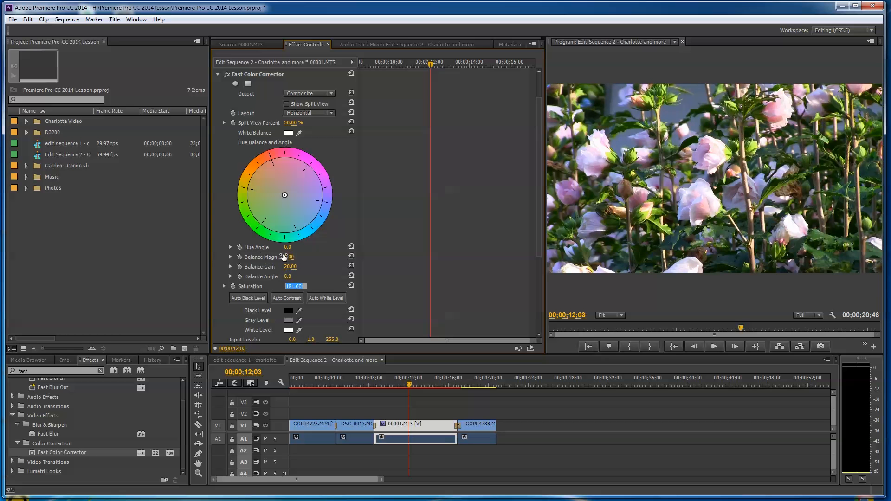
pyautogui.moveTo(381, 273)
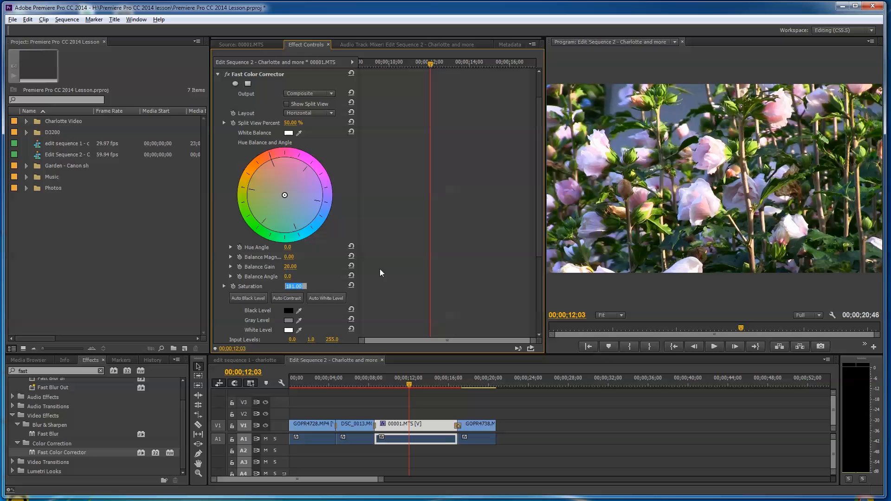
pyautogui.moveTo(268, 314)
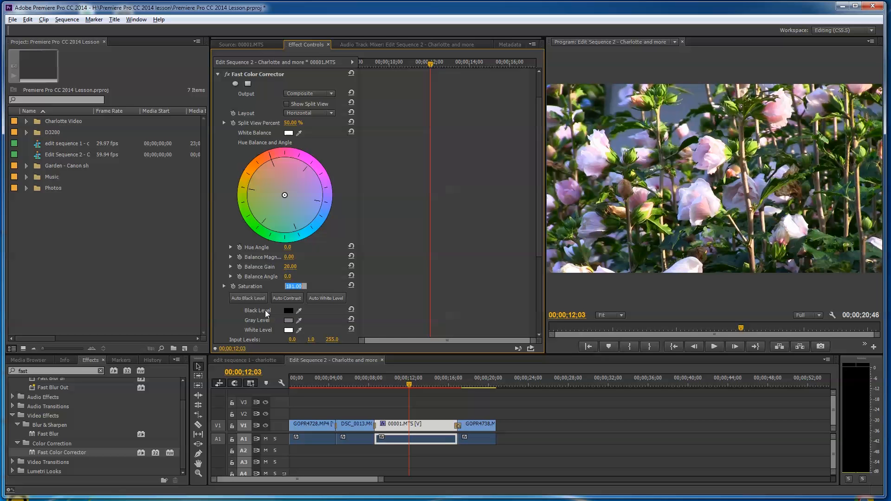
pyautogui.moveTo(517, 332)
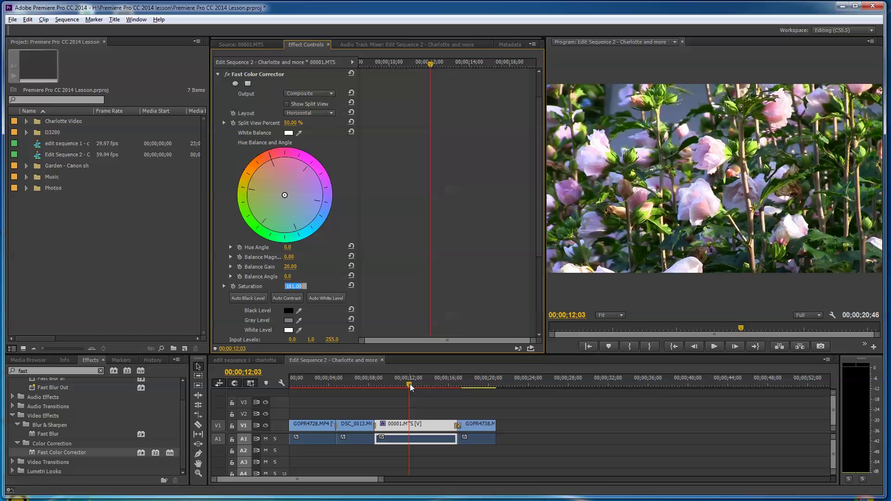
pyautogui.moveTo(662, 238)
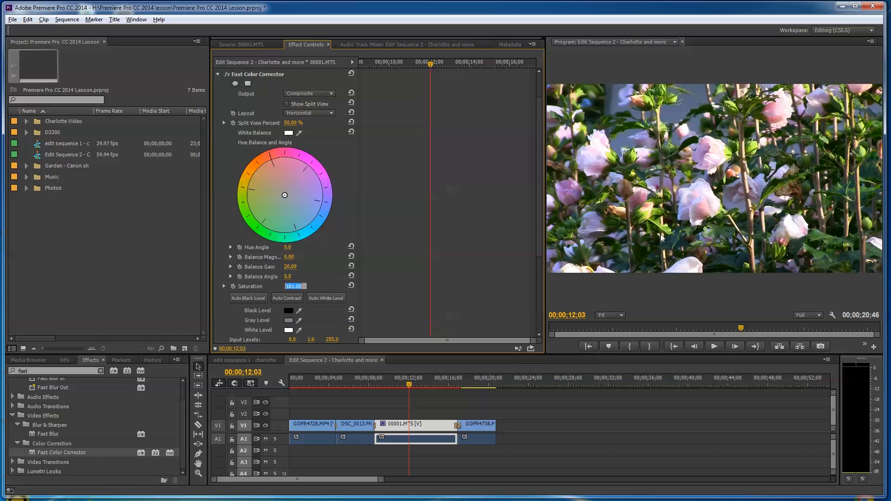
pyautogui.moveTo(496, 329)
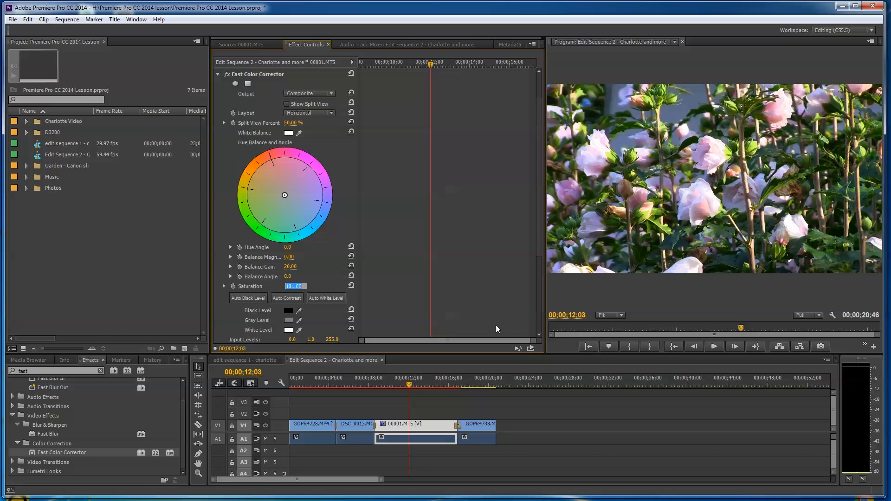
pyautogui.click(472, 391)
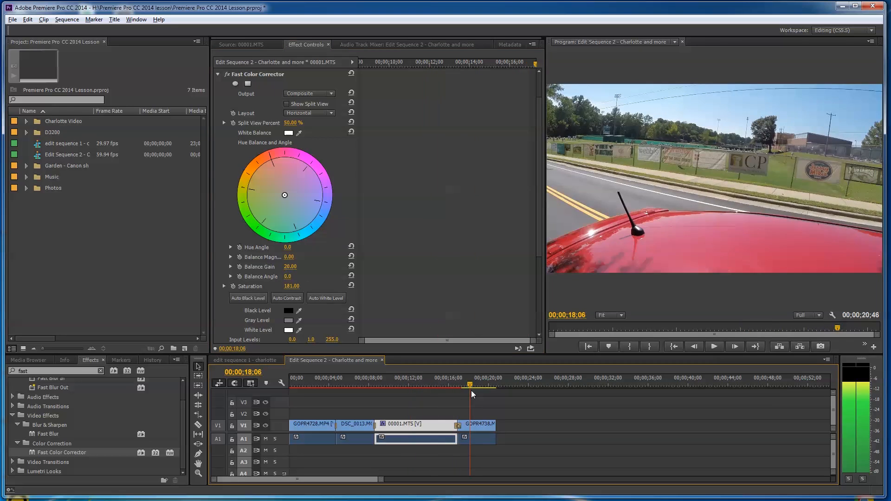